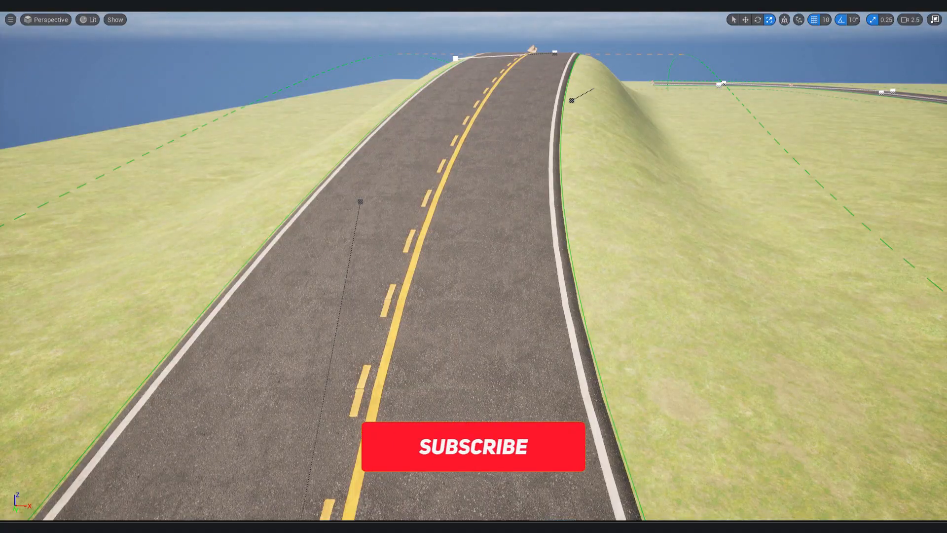
Start a new level from the Basic template
click(472, 446)
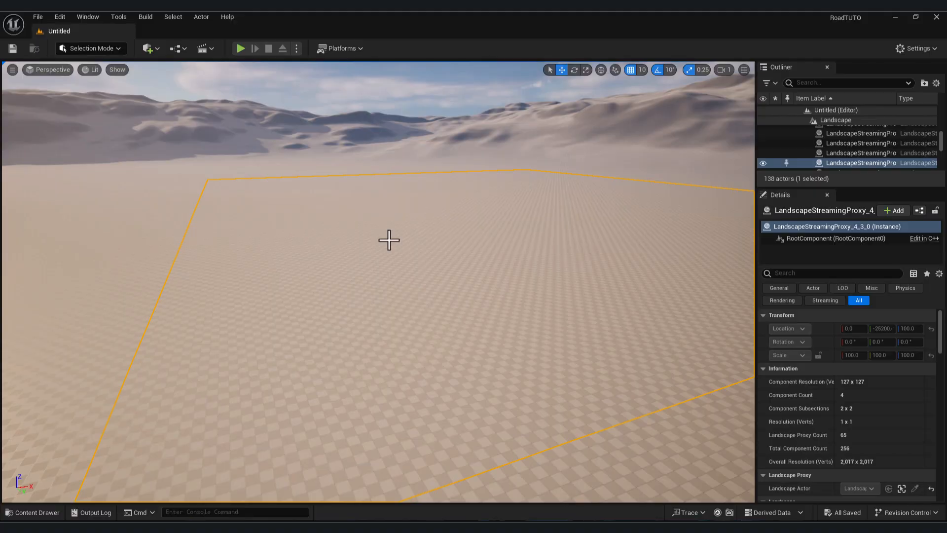
mouse_move(432, 415)
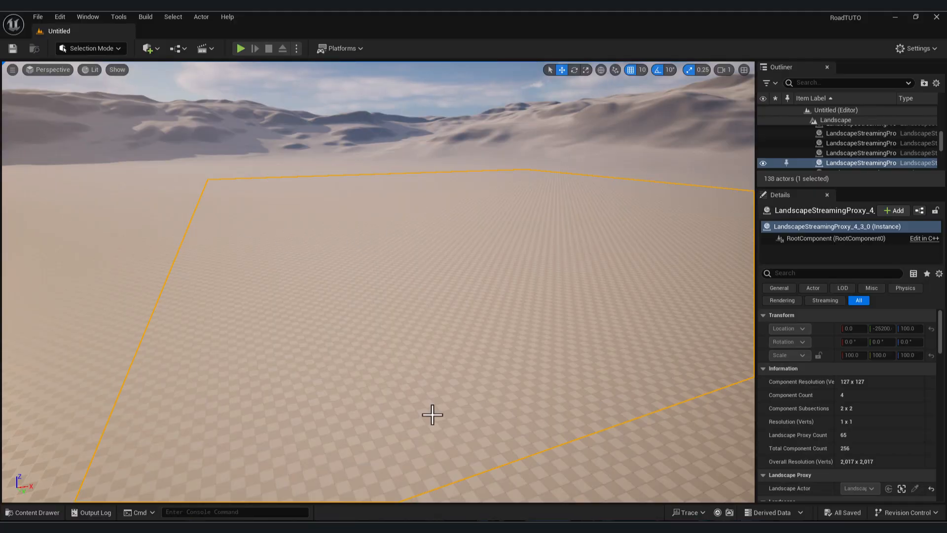
click(33, 512)
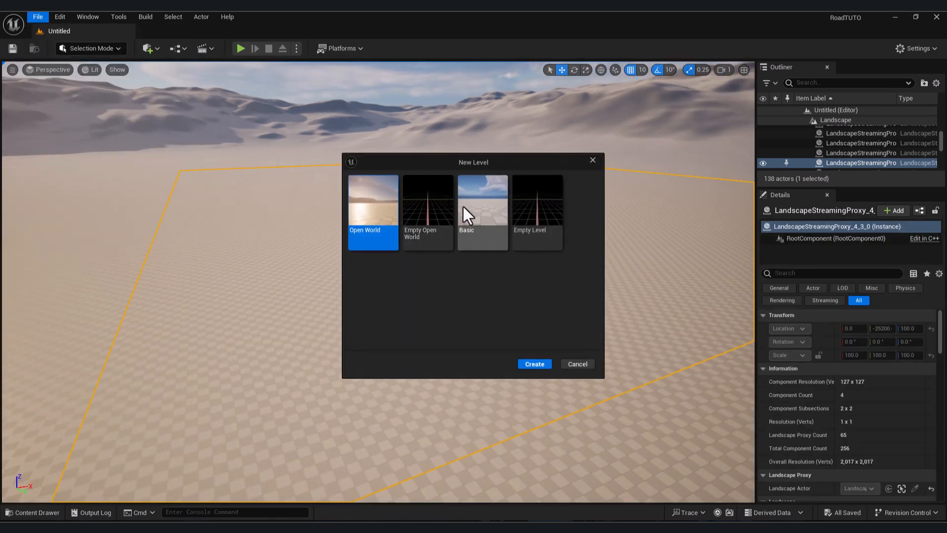
click(534, 364)
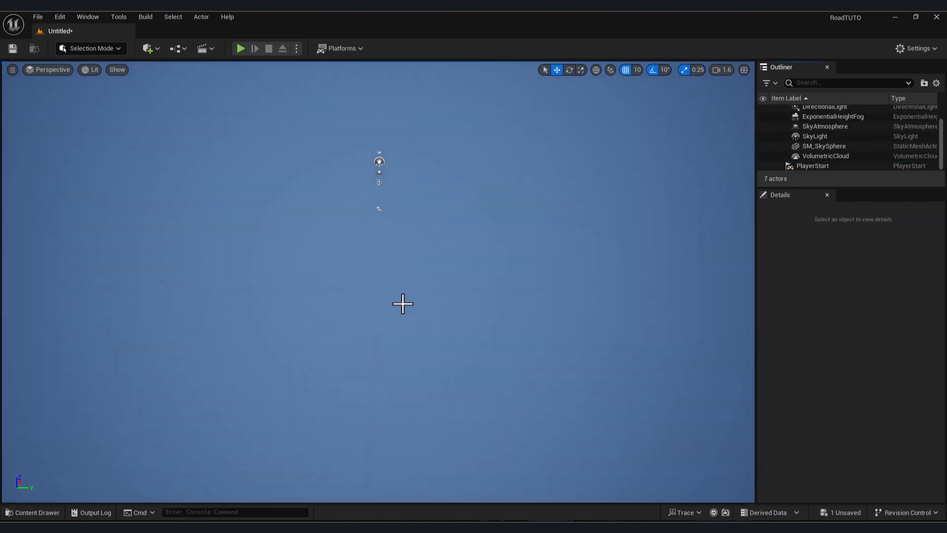
mouse_move(125, 88)
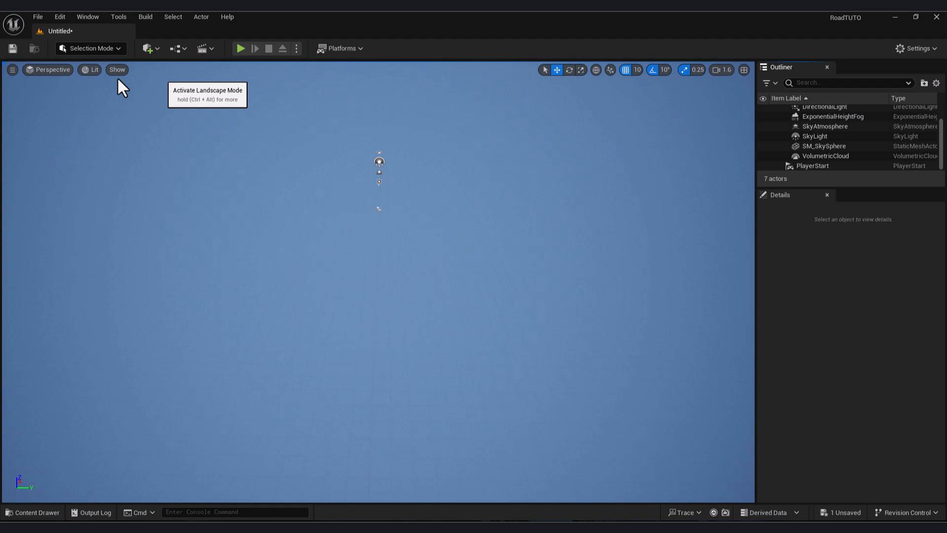
Create a default landscape and give it the M_Ground_Grass material
click(91, 49)
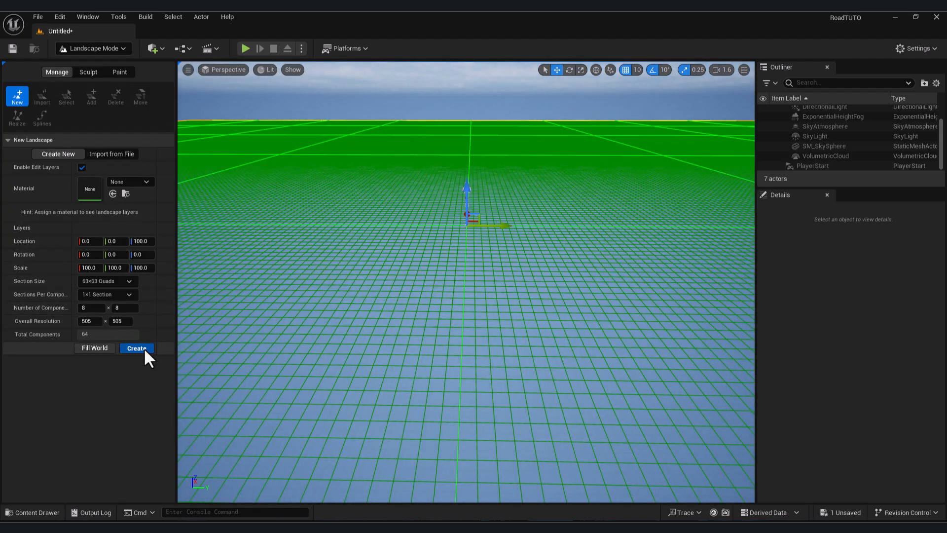
click(136, 348)
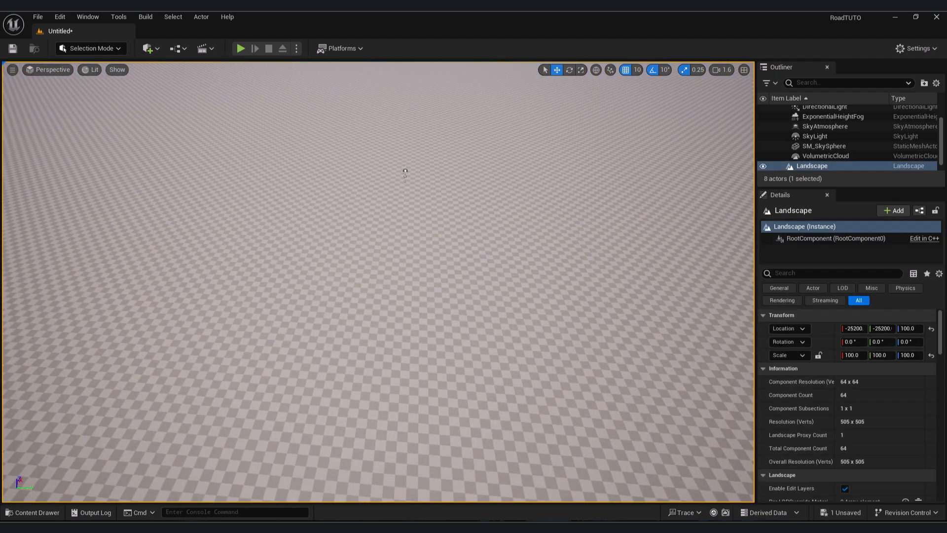
click(33, 512)
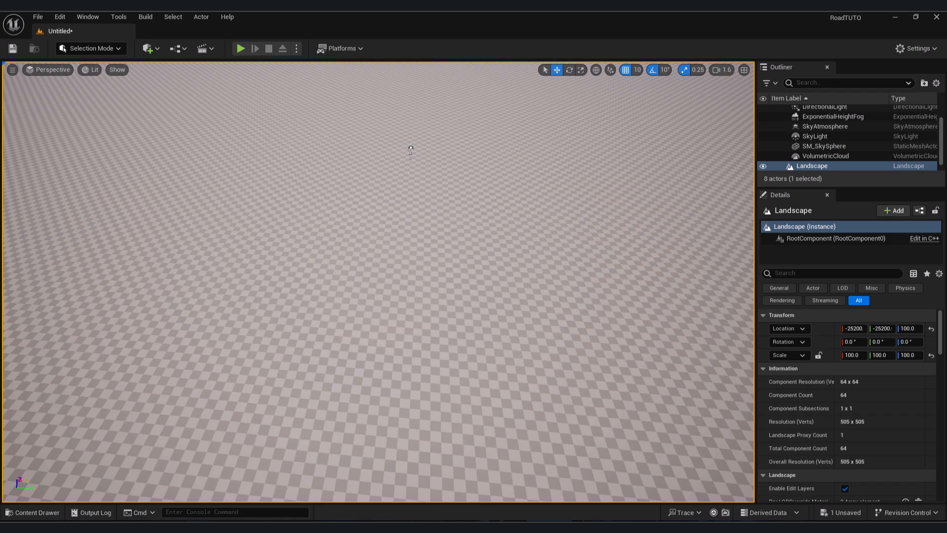
scroll(down, 3)
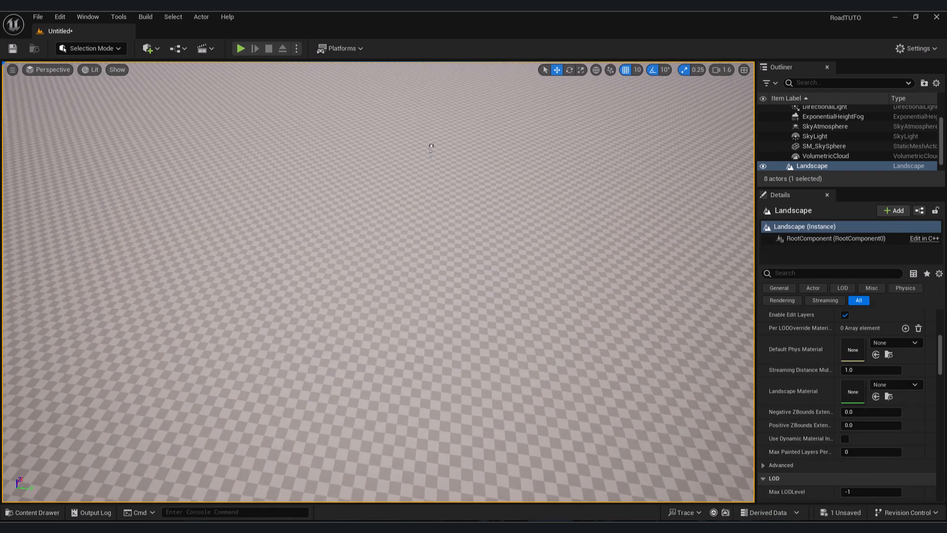
click(876, 397)
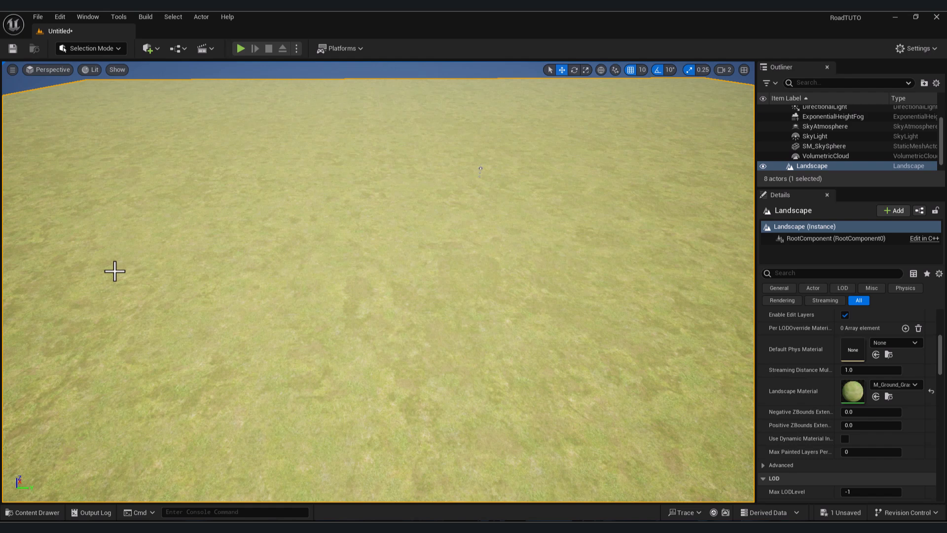
mouse_move(538, 382)
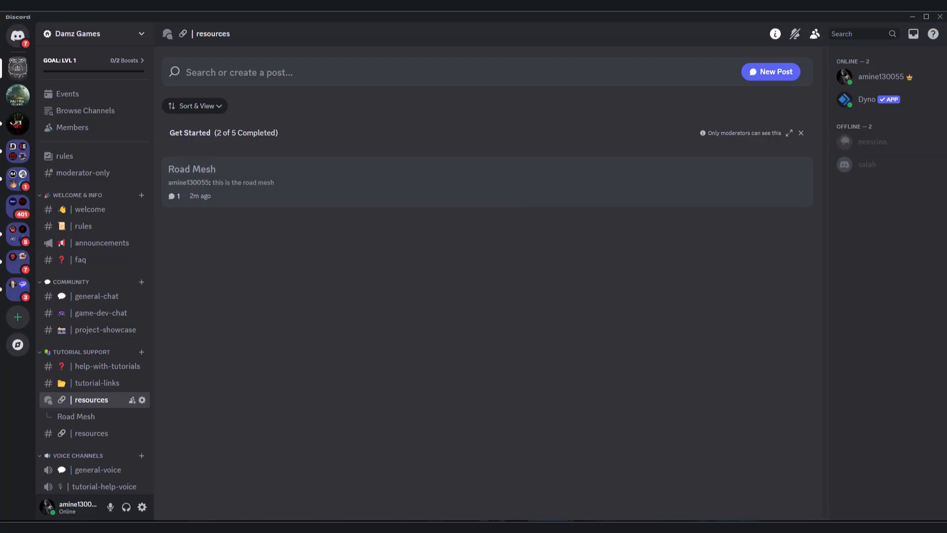
mouse_move(322, 315)
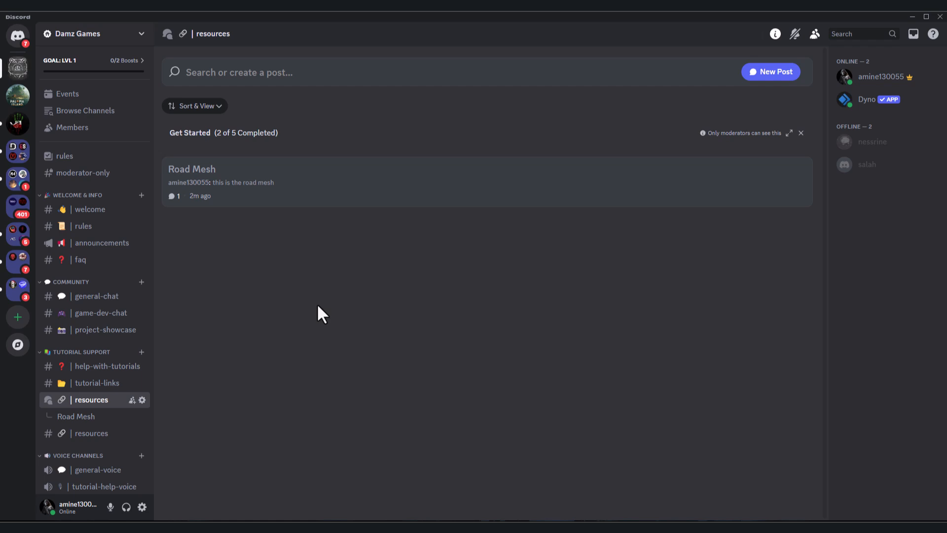
mouse_move(367, 171)
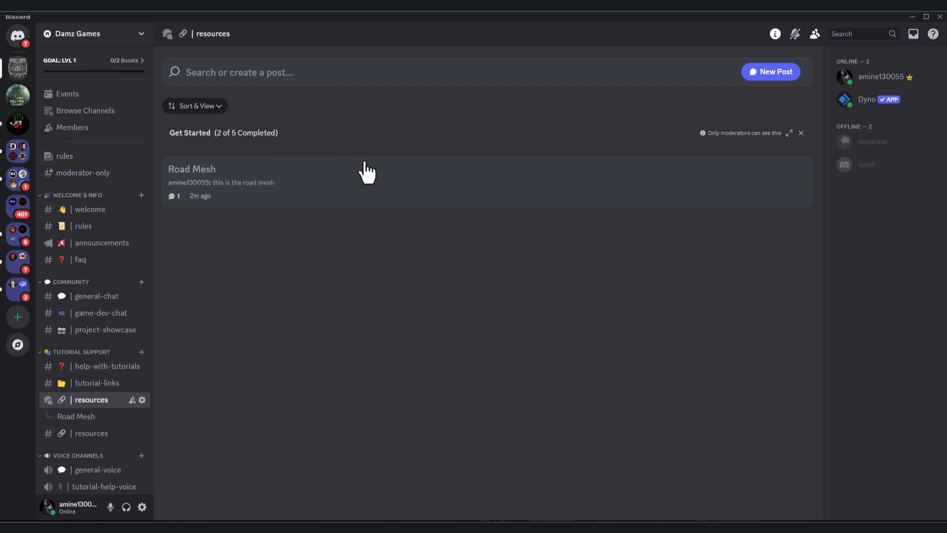
mouse_move(370, 209)
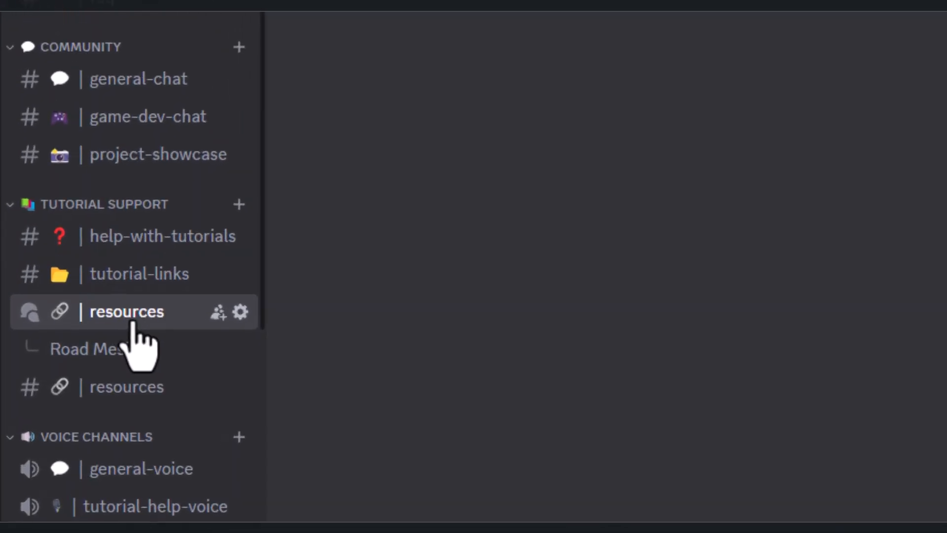
Open the Road Mesh post holding RoadMesh.fbx in the resources forum
click(87, 349)
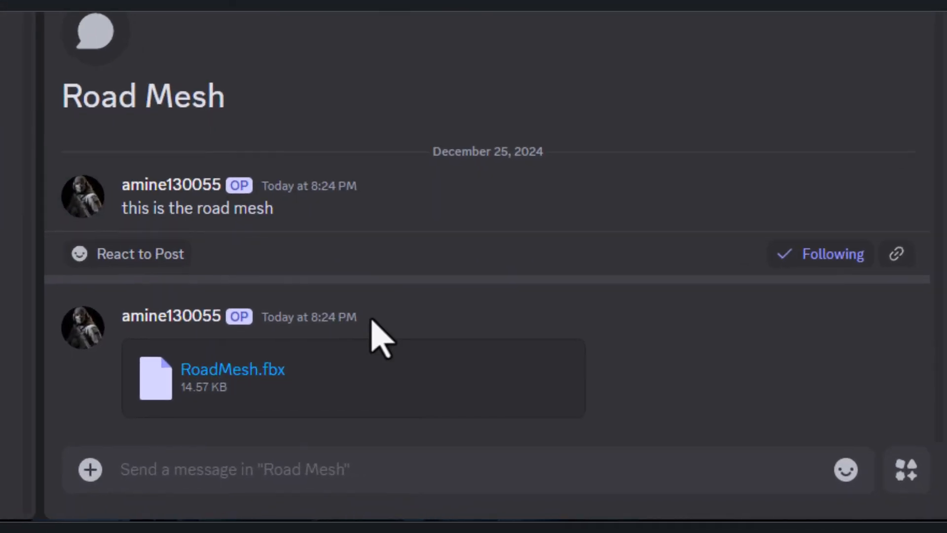
mouse_move(543, 362)
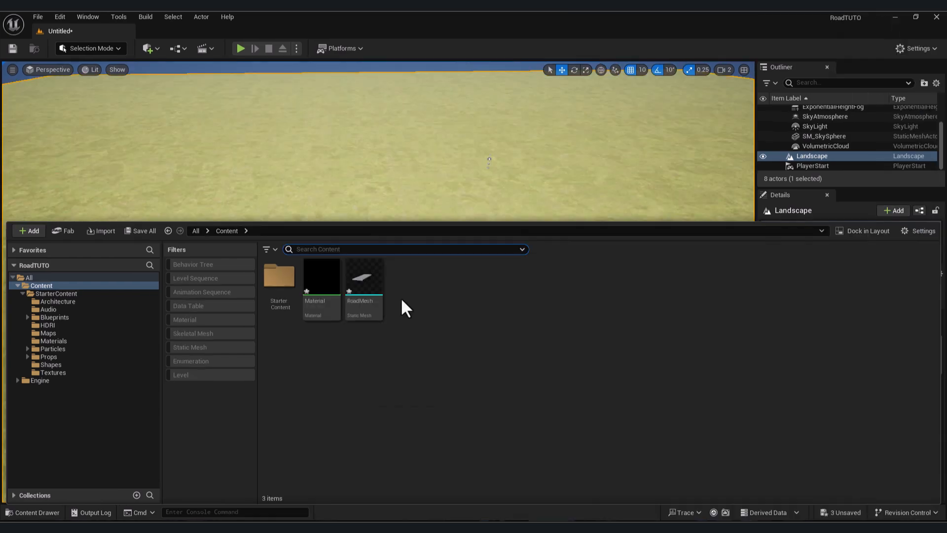
Import RoadMesh.fbx into the project's Content folder
double_click(360, 278)
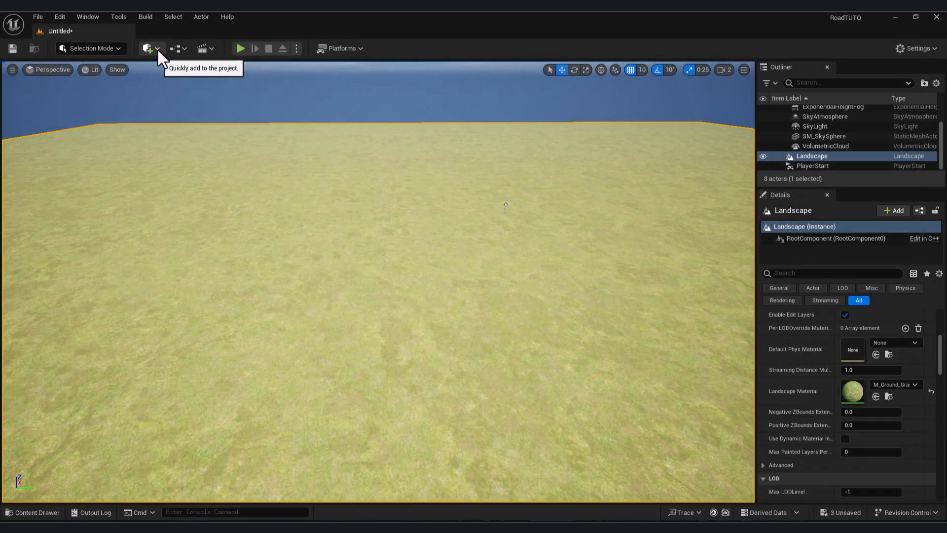
Browse Quixel Bridge Surfaces filtered for American road assets
click(147, 48)
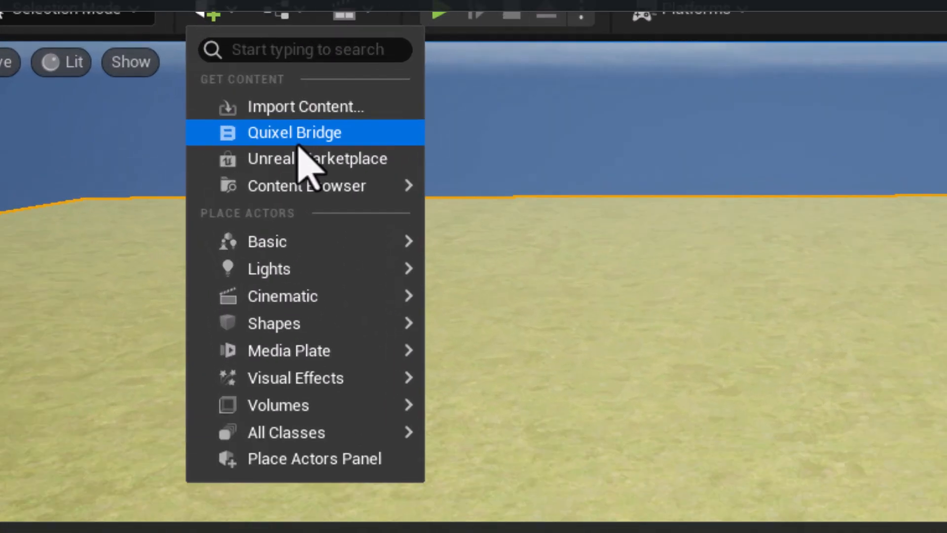
click(294, 132)
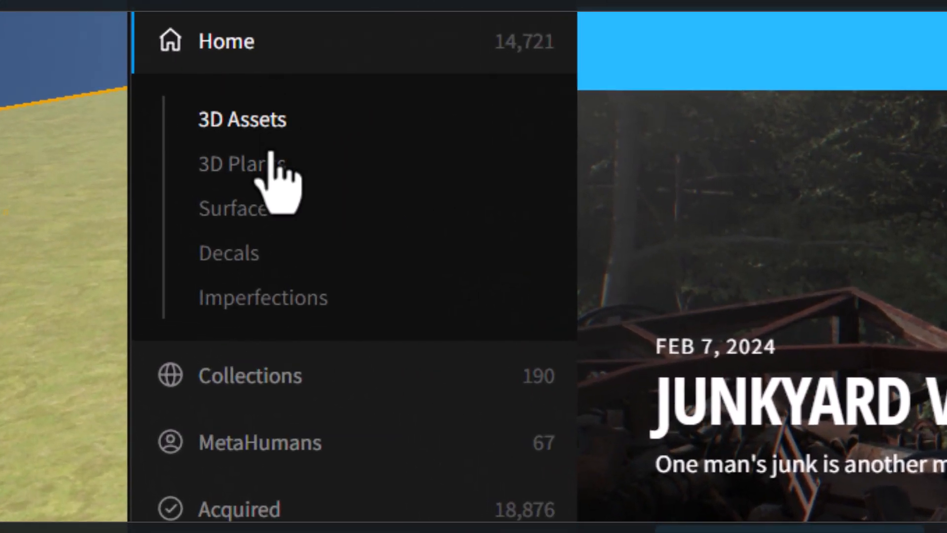
click(233, 209)
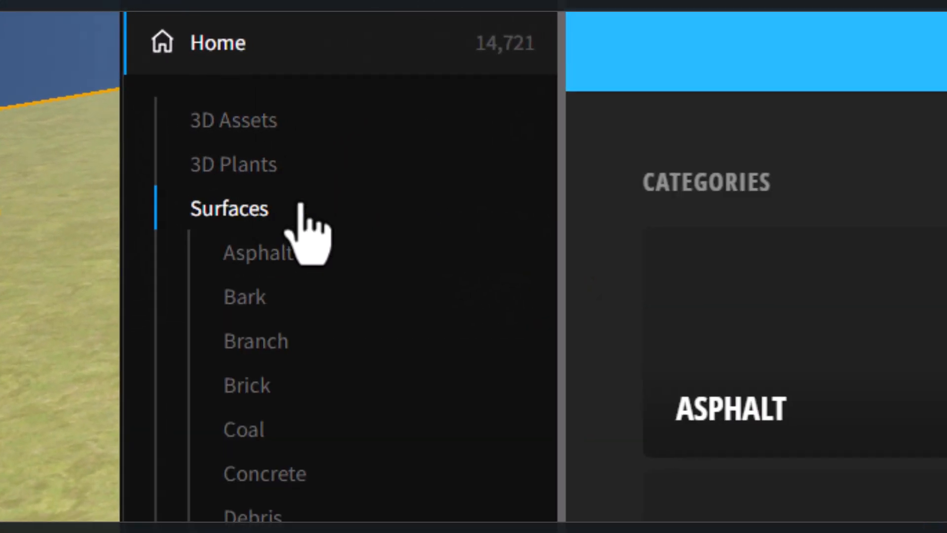
text(am)
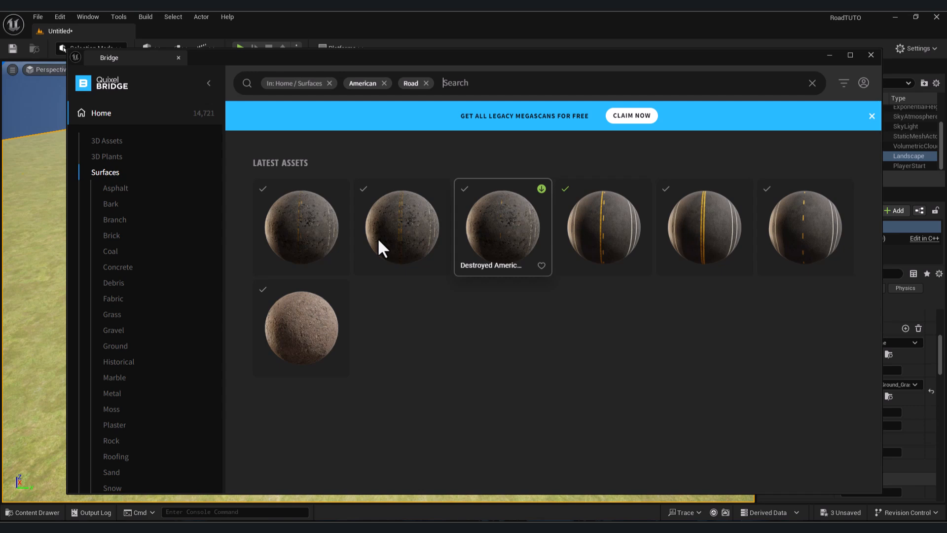
mouse_move(601, 227)
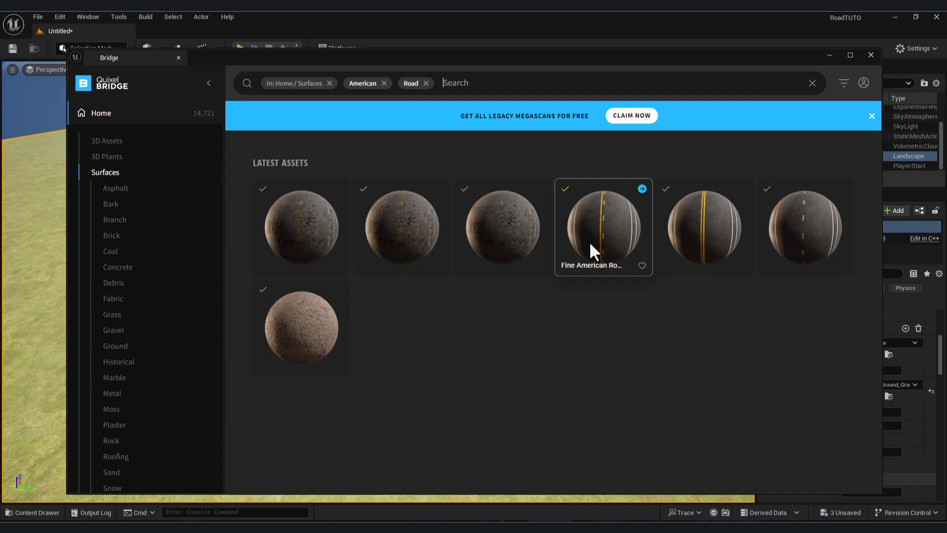
Add the Fine American Road surface to the project
click(602, 227)
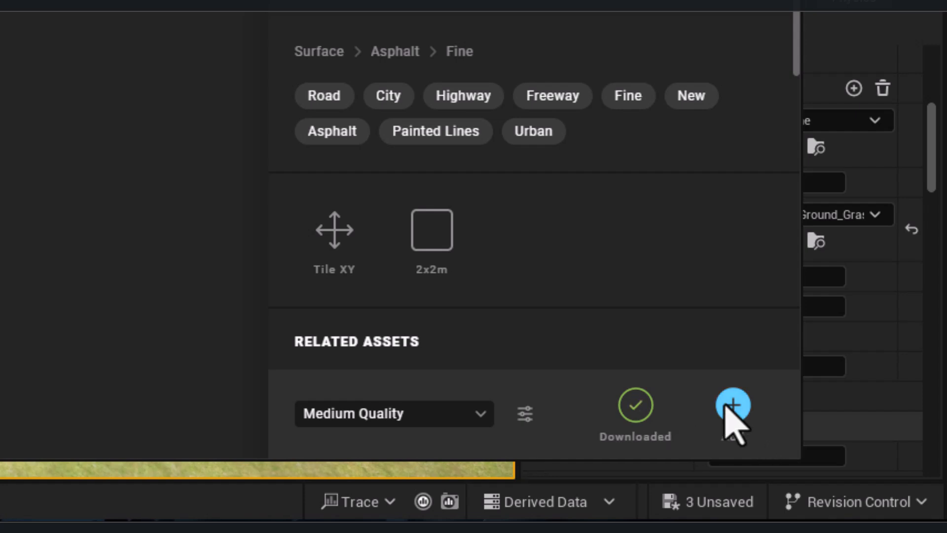
click(733, 405)
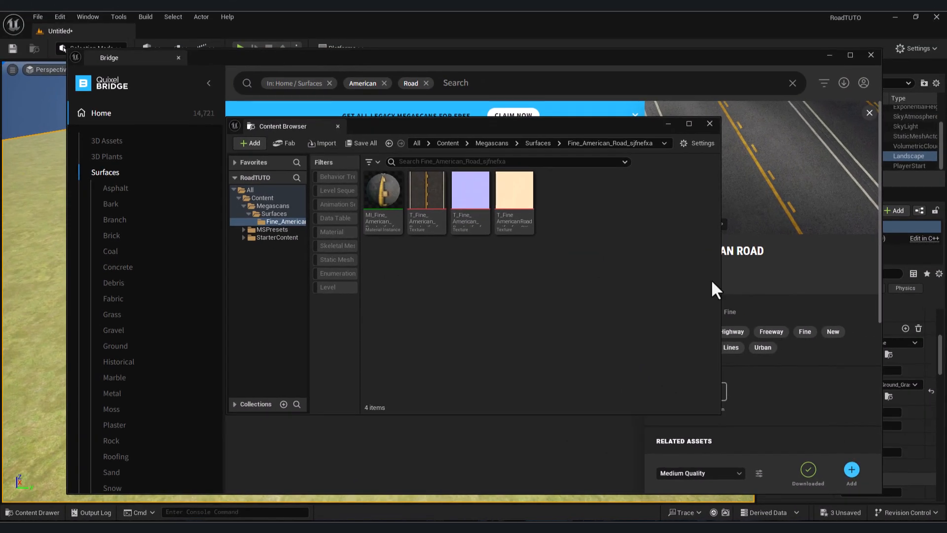
mouse_move(384, 193)
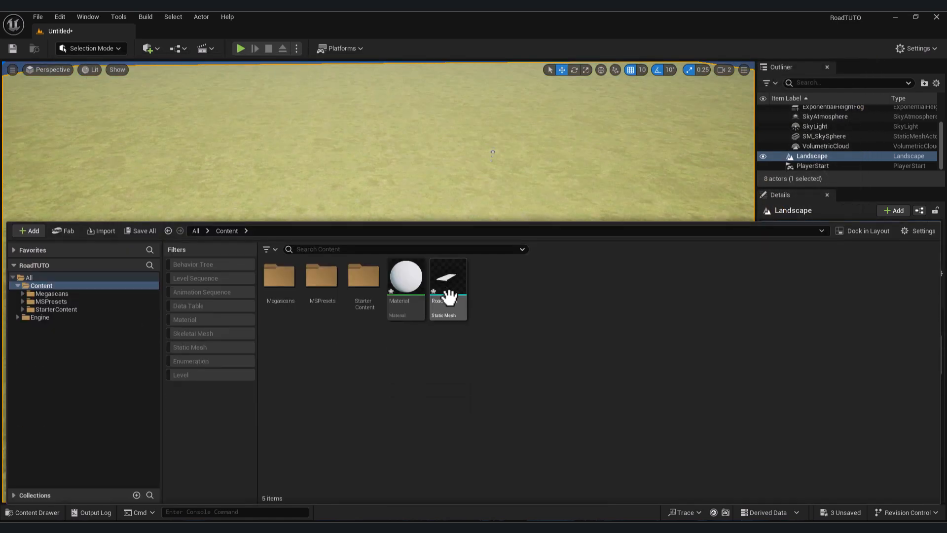
Assign the RoadMAT material to the RoadMesh static mesh's Element 0
double_click(448, 276)
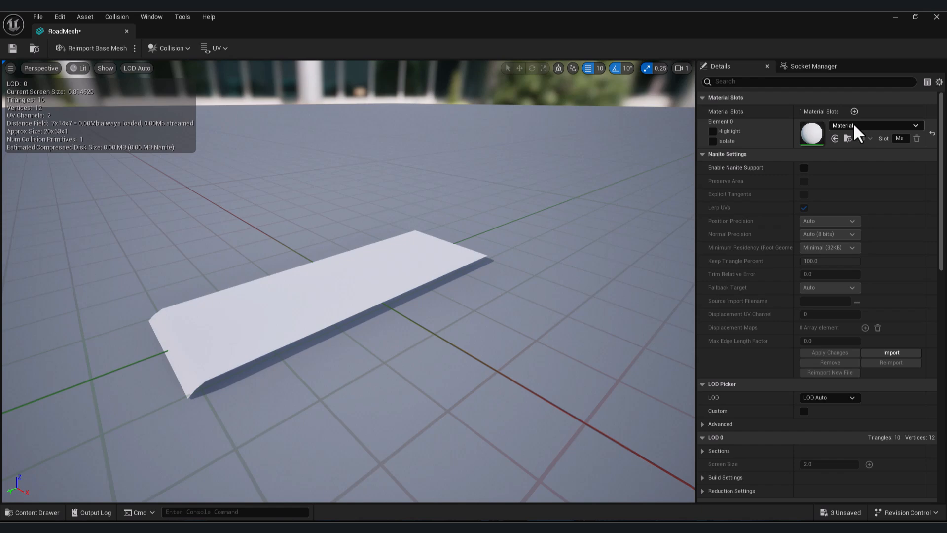
click(918, 125)
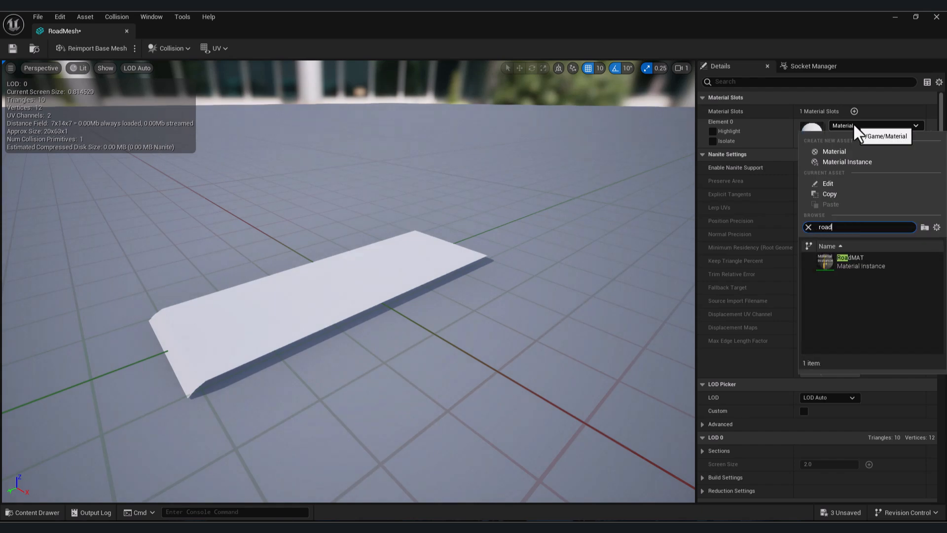
click(851, 261)
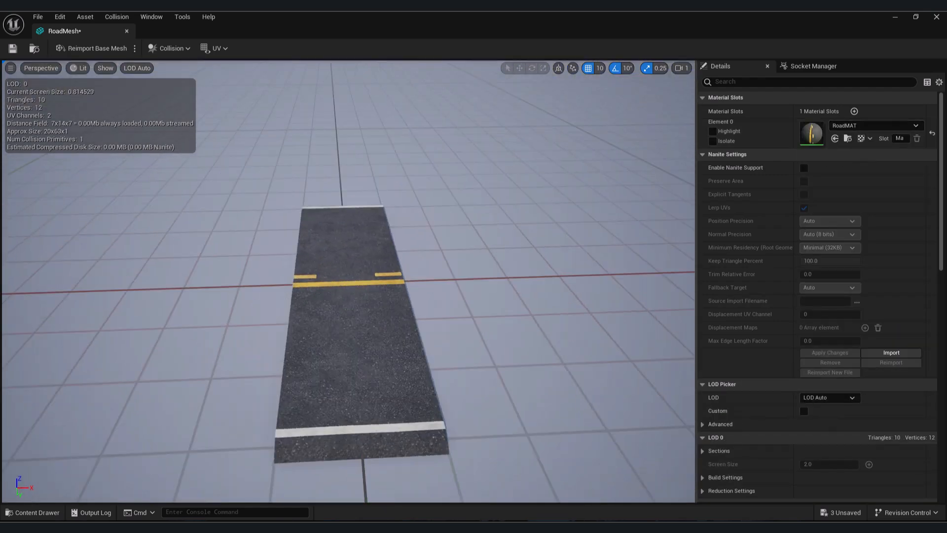
mouse_move(12, 48)
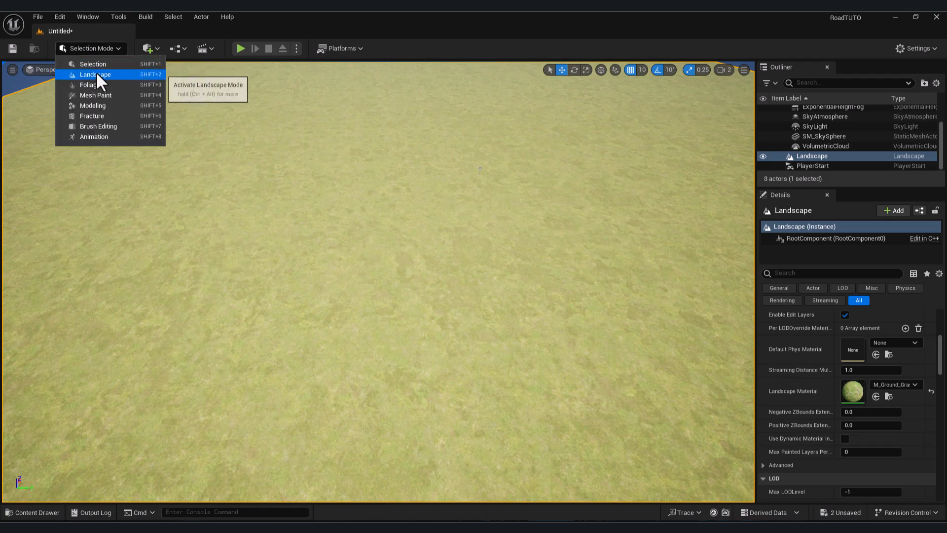
Enter the landscape spline tool and rename the edit layer to Splines
click(95, 74)
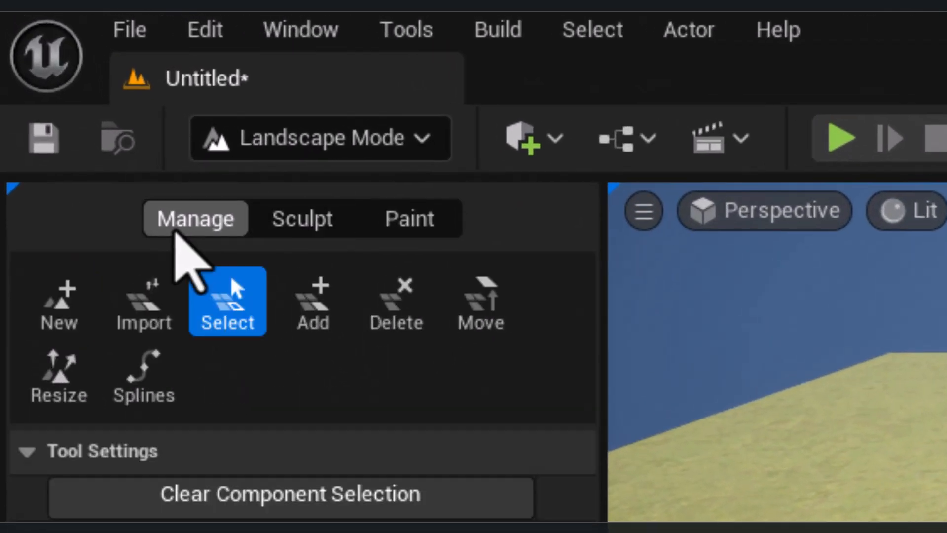
click(143, 375)
text(S)
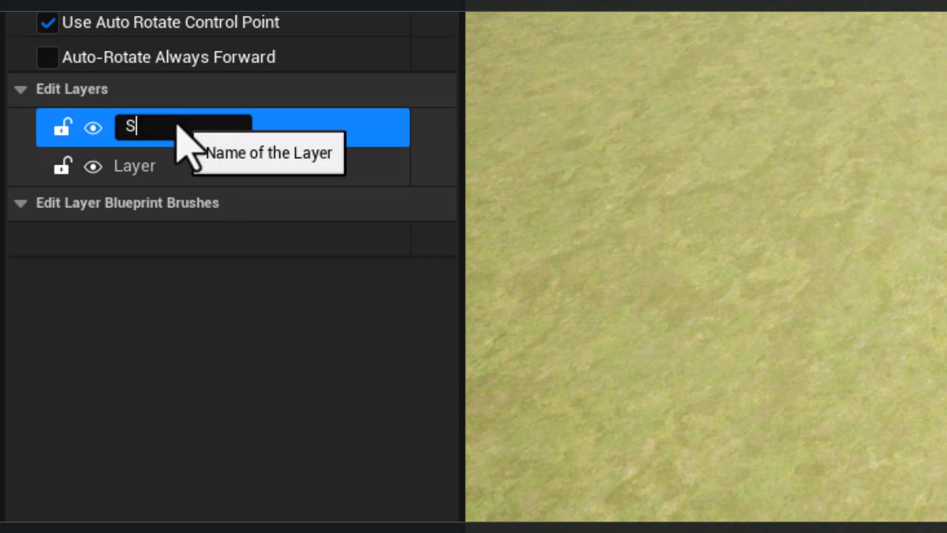
key(Return)
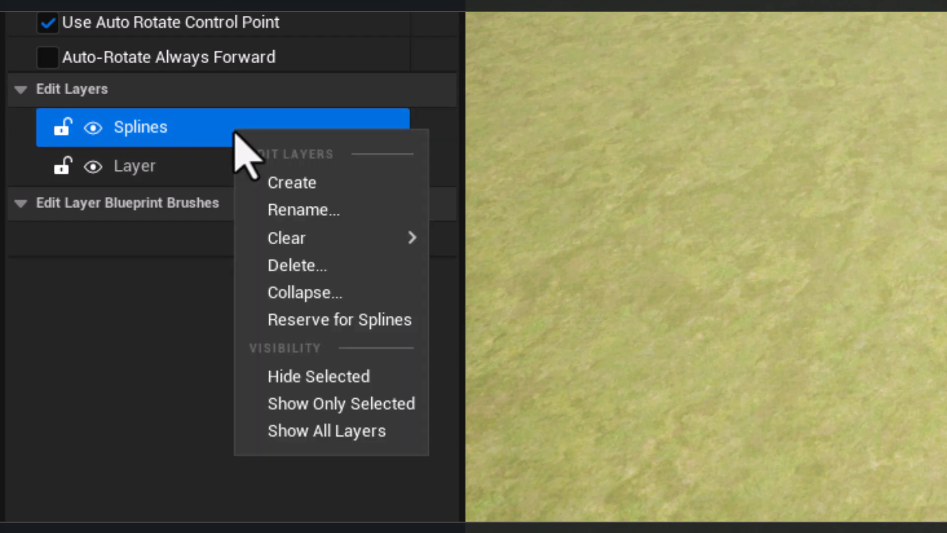
mouse_move(339, 320)
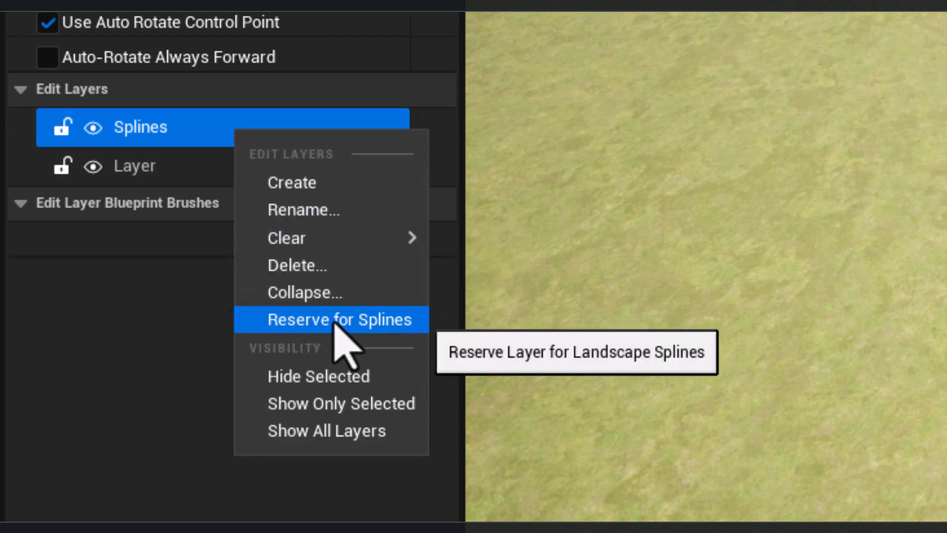
Reserve the Splines layer for landscape splines
click(340, 320)
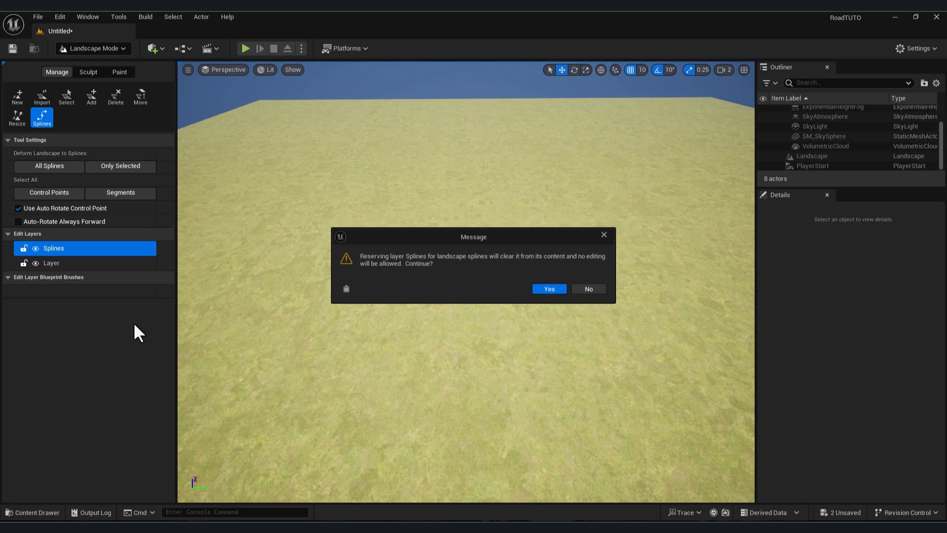
click(548, 288)
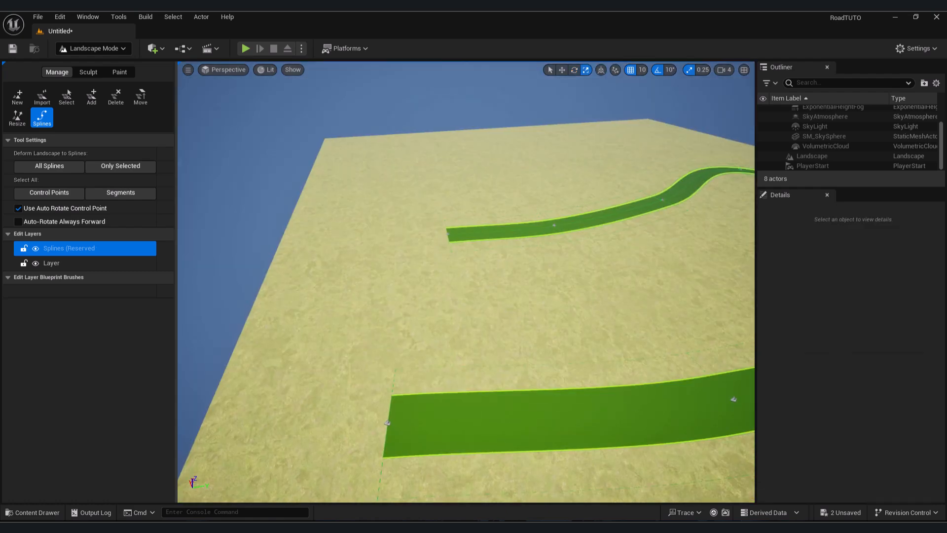
Select all connected spline segments and give them a RoadMesh spline mesh entry
click(482, 314)
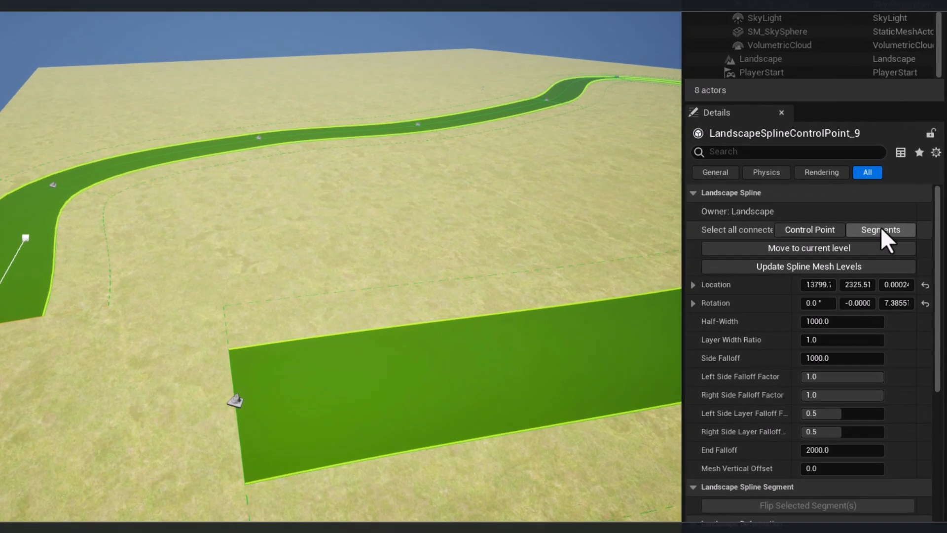
click(880, 230)
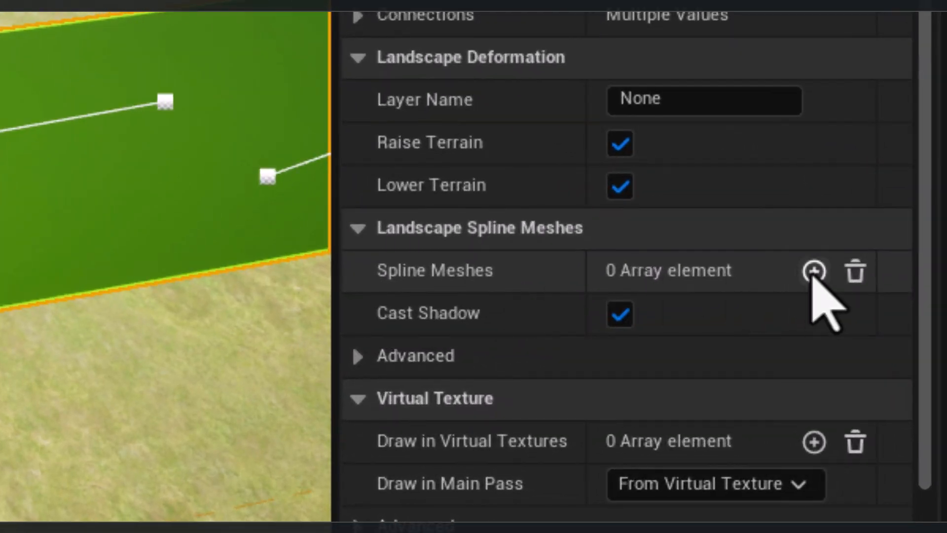
click(814, 271)
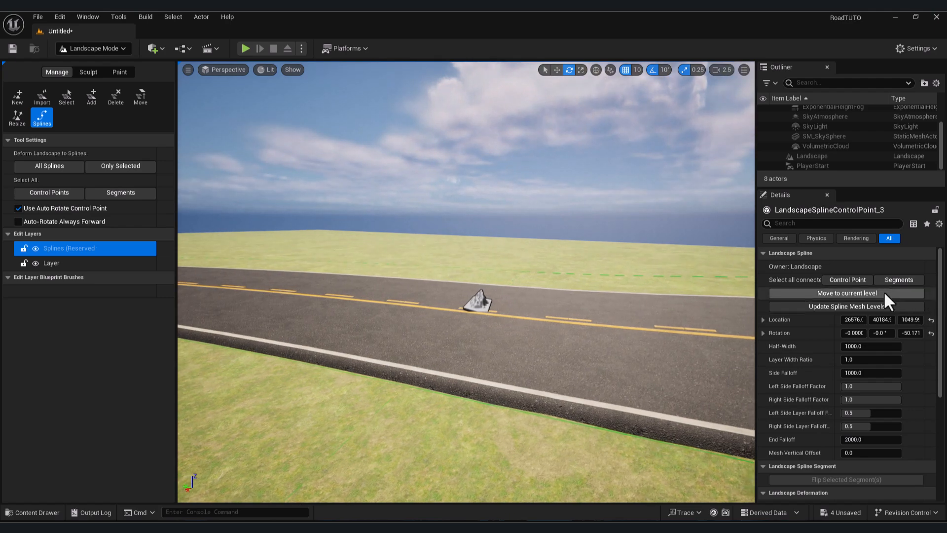
With all connected control points selected, set Mesh Vertical Offset to 200
click(847, 280)
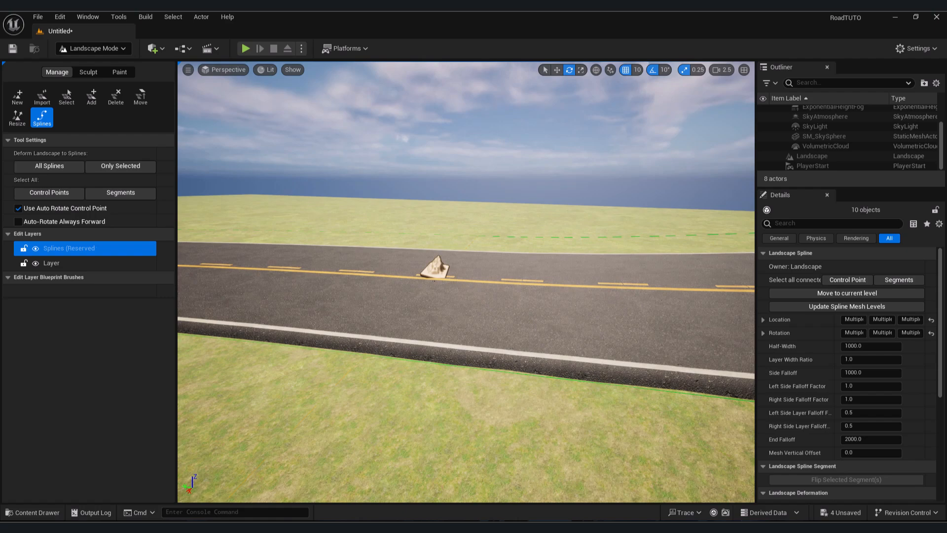
scroll(down, 3)
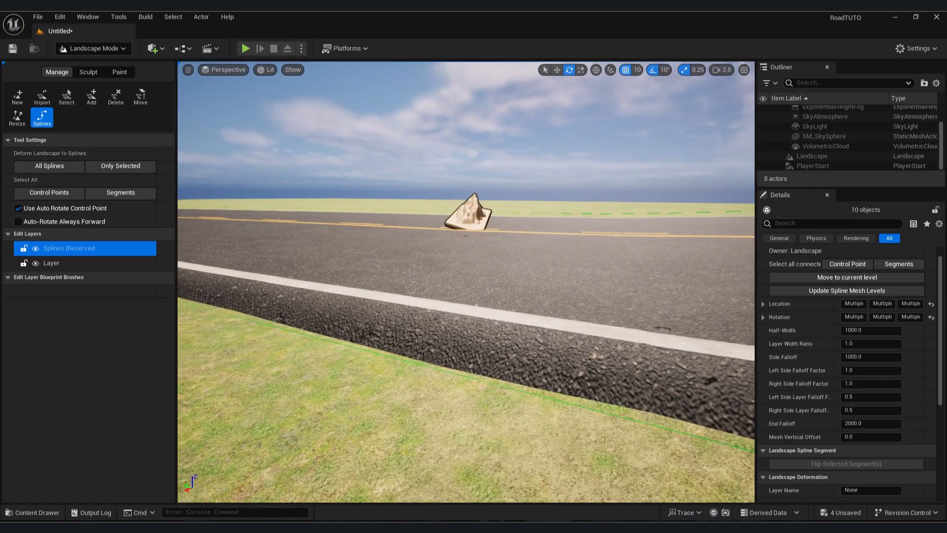
triple_click(870, 437)
text(200)
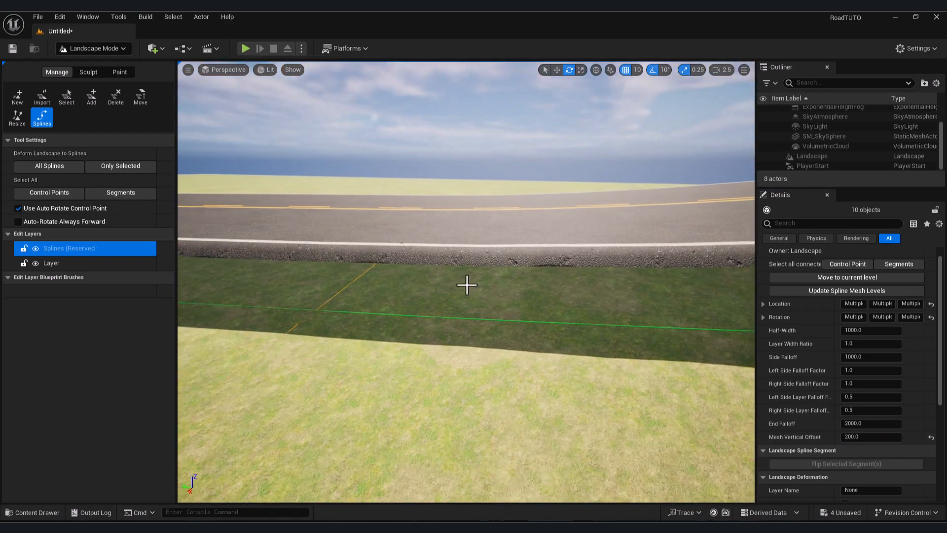
triple_click(871, 437)
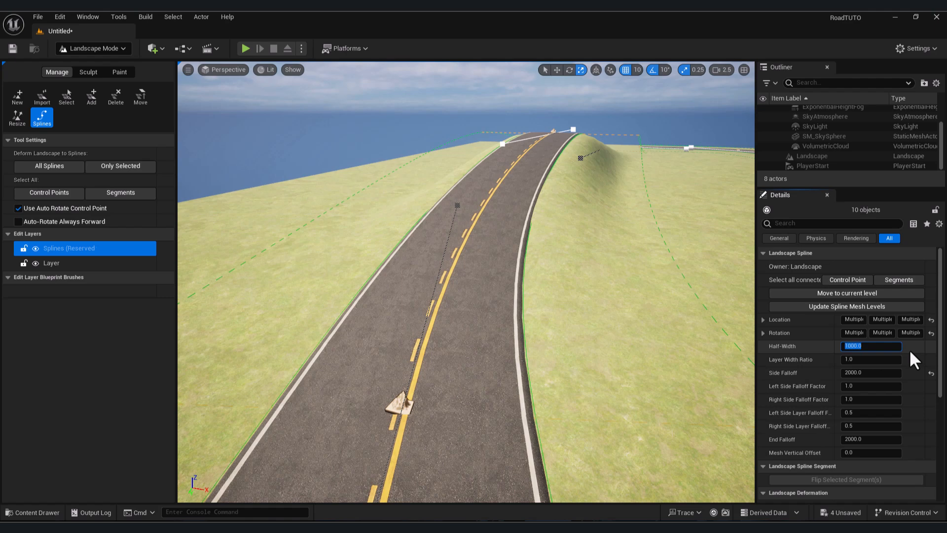
Set the control points' Side Falloff and Half-Width to 2000
text(2000)
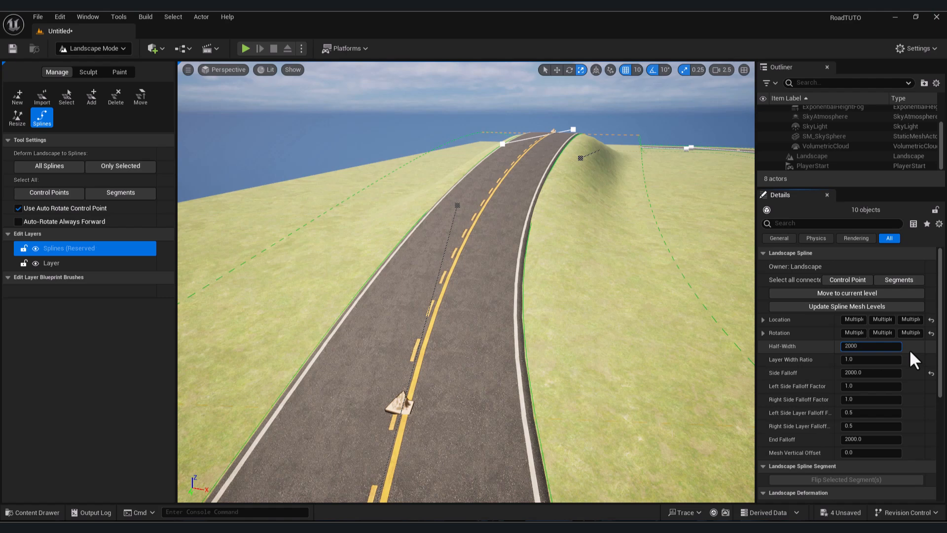